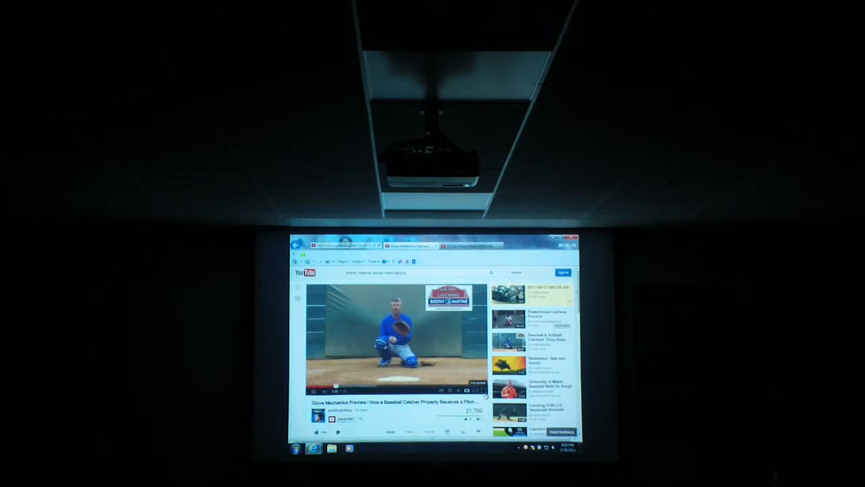
- Play the UC San Diego home plate collision clip and expand it to full screen
left_click(479, 391)
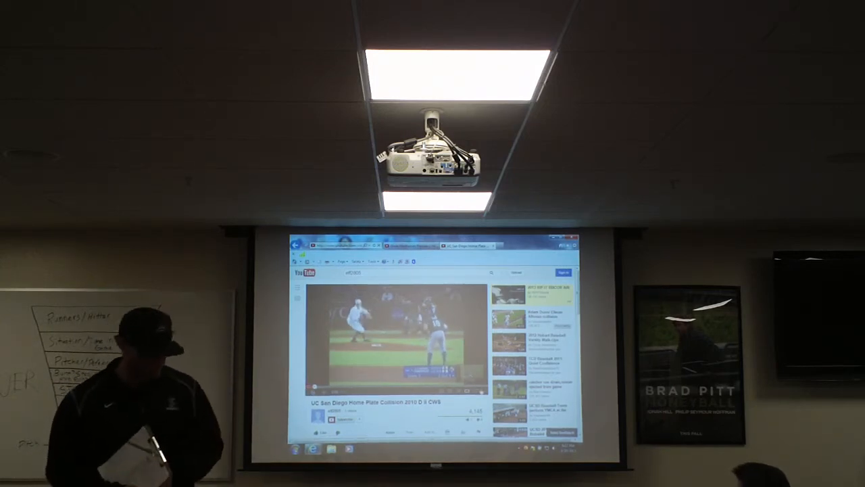
left_click(479, 389)
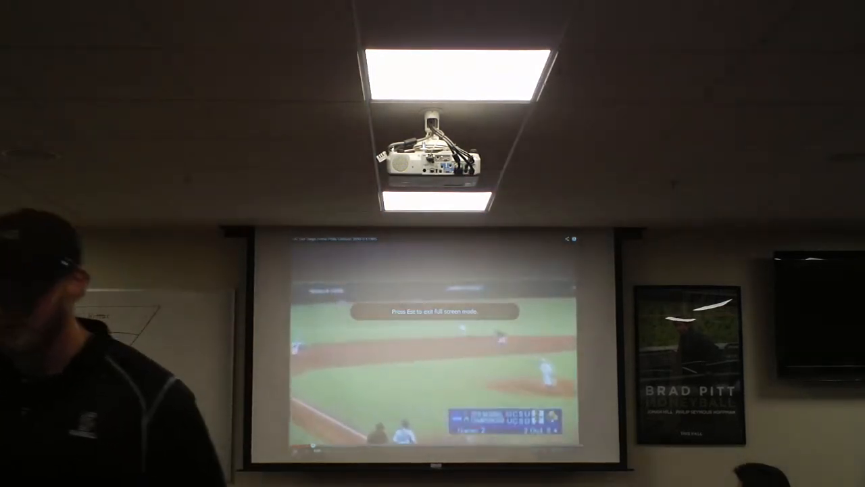